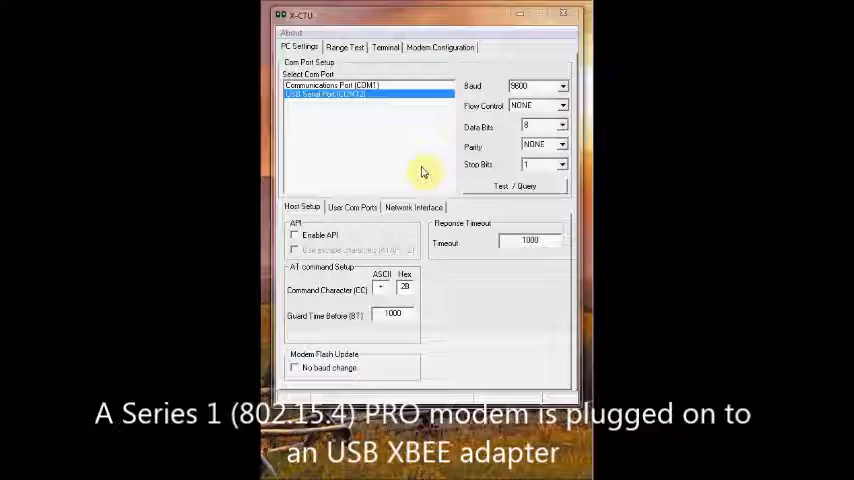
pyautogui.moveTo(377, 122)
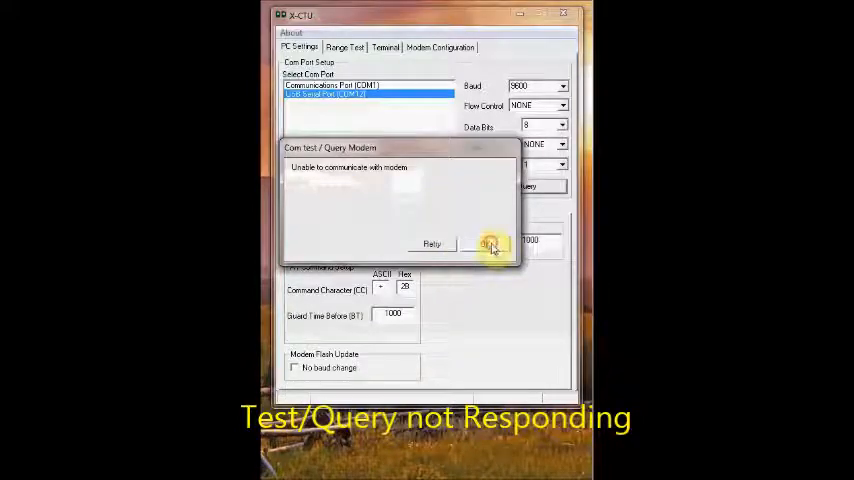
# Step: Dismiss the 'Unable to communicate' report from the COM12 modem test
pyautogui.click(490, 244)
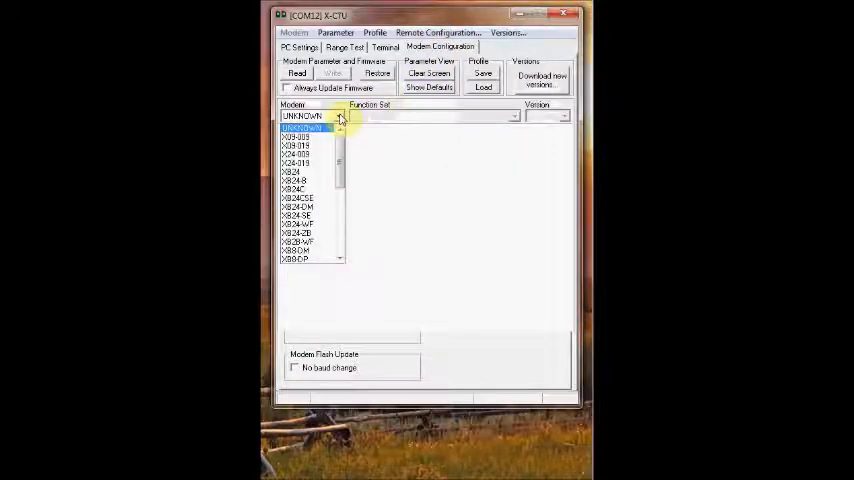
# Step: Choose modem XBP24 with function set XBEE PRO 802.15.4, version 10ED
pyautogui.scroll(-3)
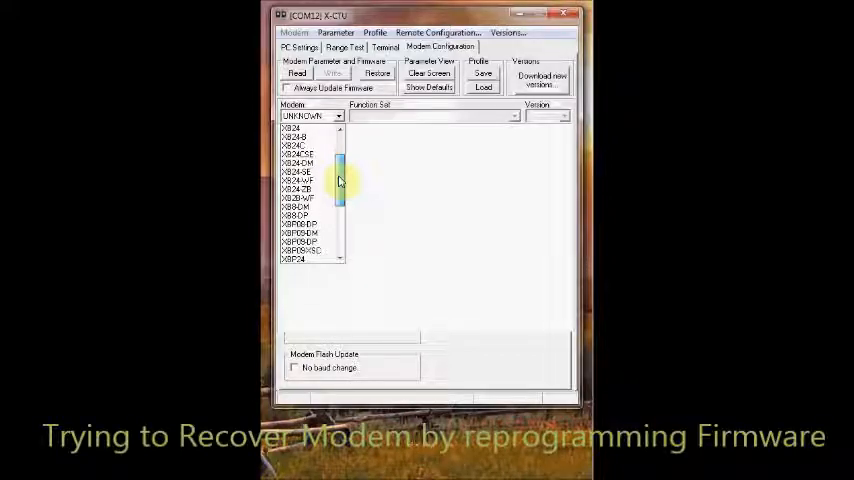
pyautogui.scroll(-3)
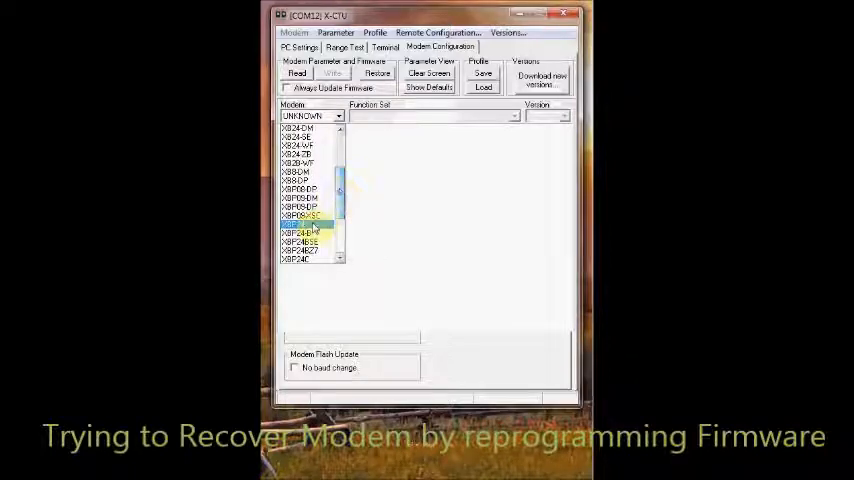
pyautogui.click(300, 225)
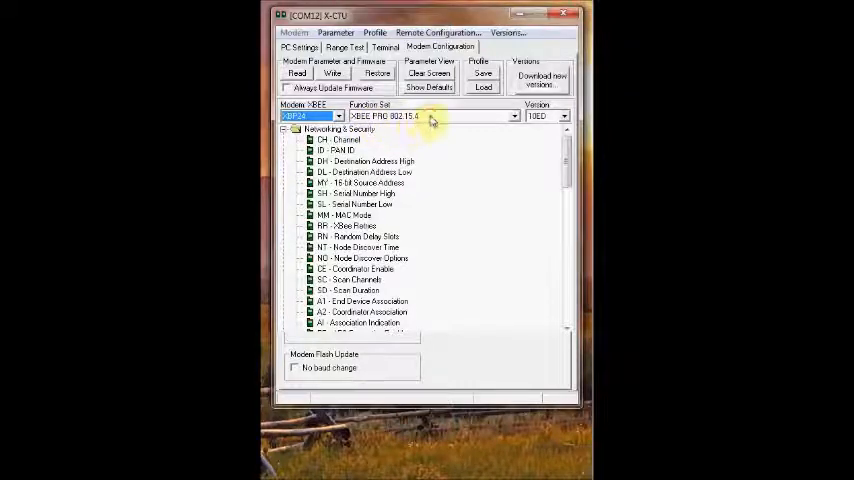
pyautogui.click(513, 116)
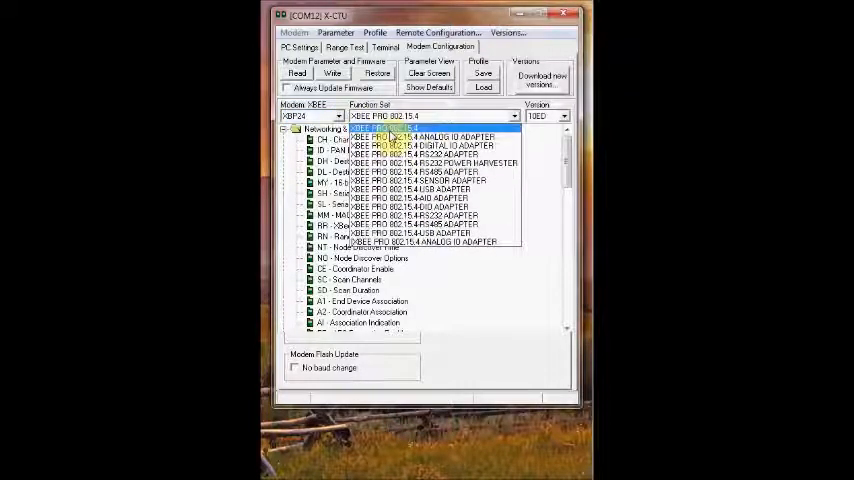
pyautogui.click(565, 116)
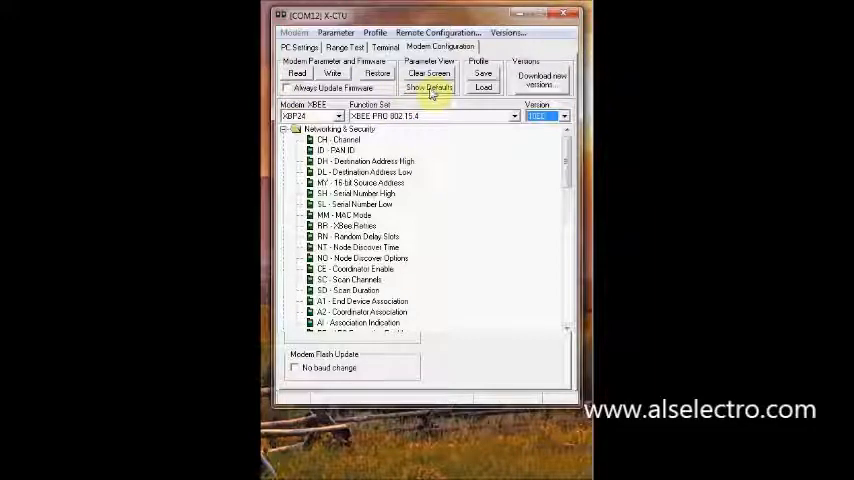
# Step: Load default parameter values and enable Always Update Firmware
pyautogui.click(428, 87)
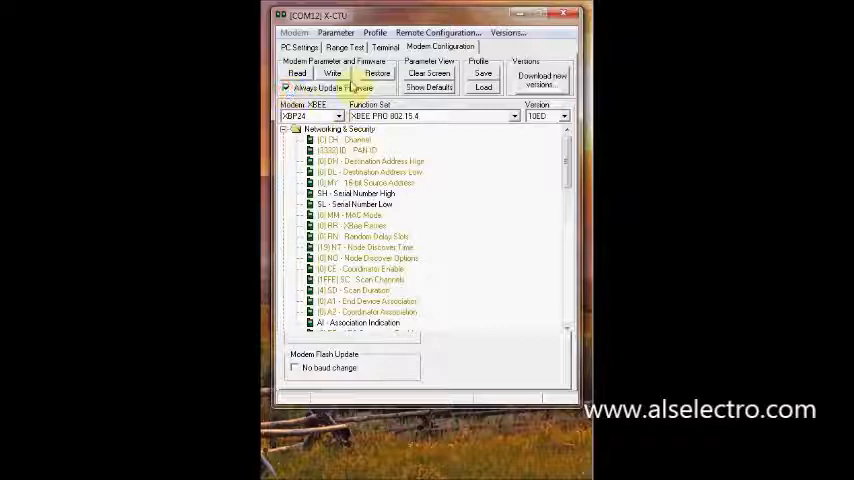
pyautogui.click(333, 73)
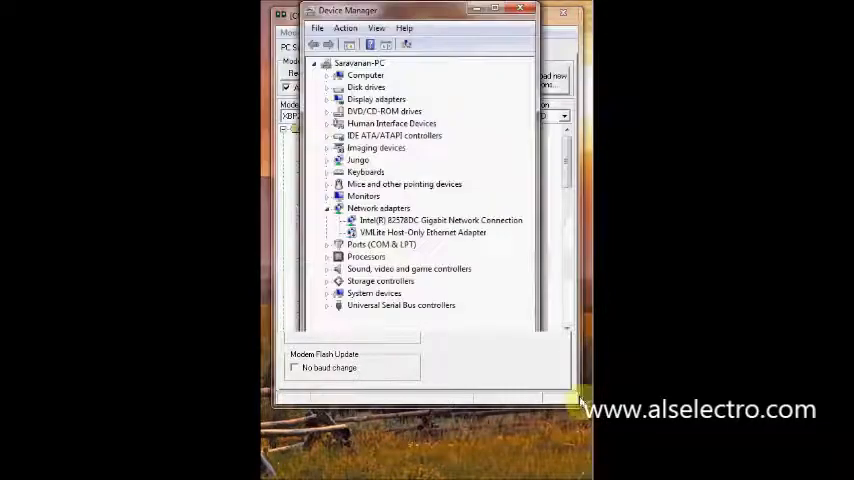
# Step: Open Properties for USB Serial Port (COM12) under Ports (COM & LPT)
pyautogui.click(338, 244)
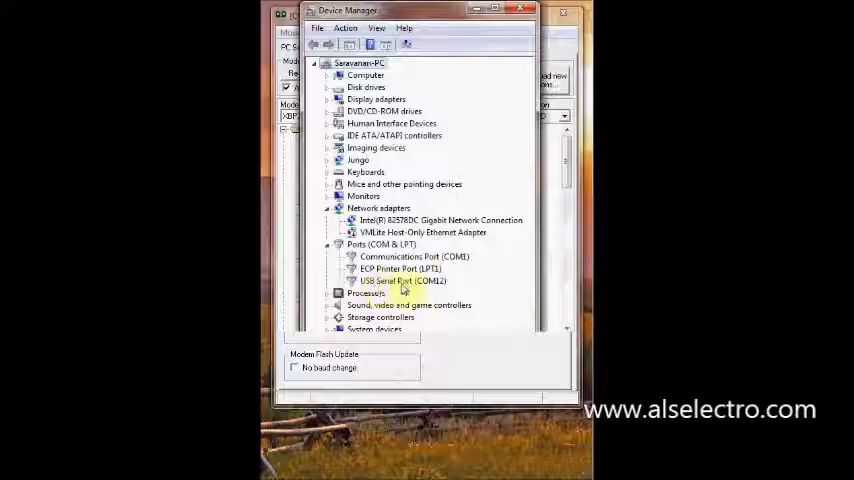
pyautogui.click(400, 280)
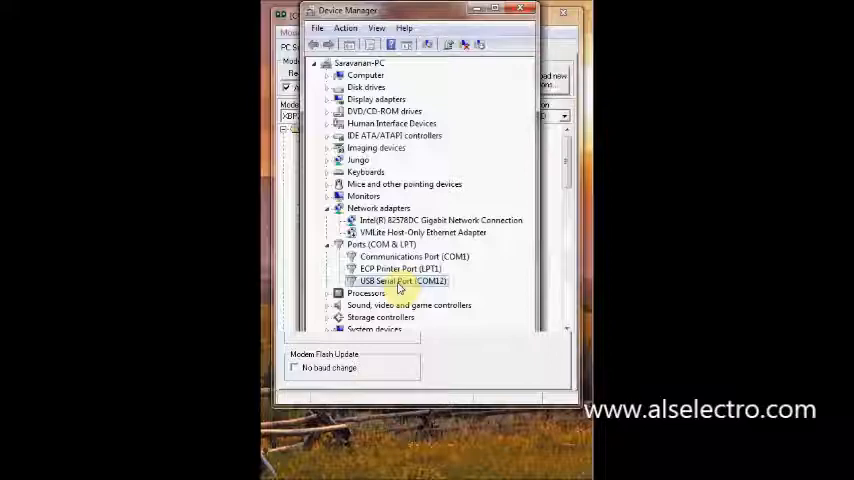
pyautogui.rightClick(400, 281)
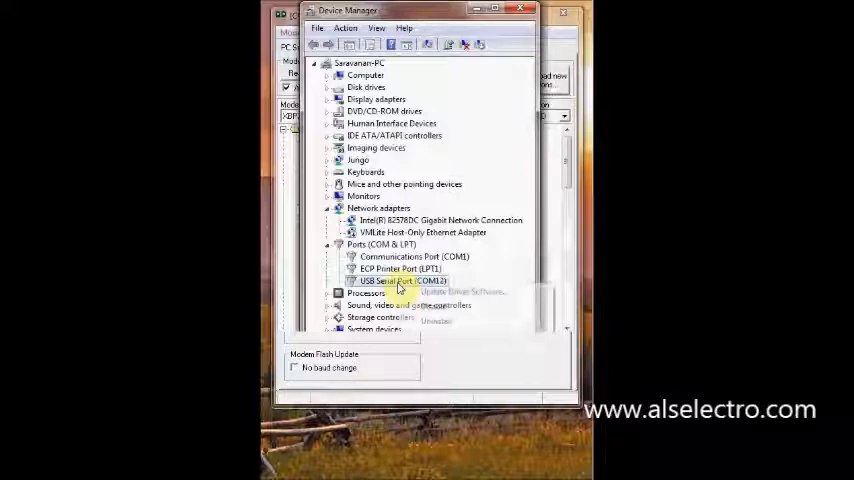
pyautogui.rightClick(400, 281)
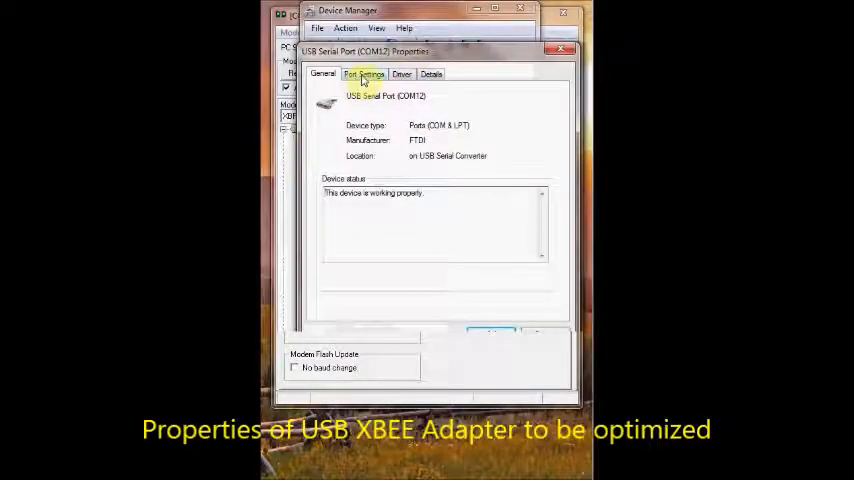
# Step: Open COM12's Advanced port settings from the Port Settings tab
pyautogui.click(364, 74)
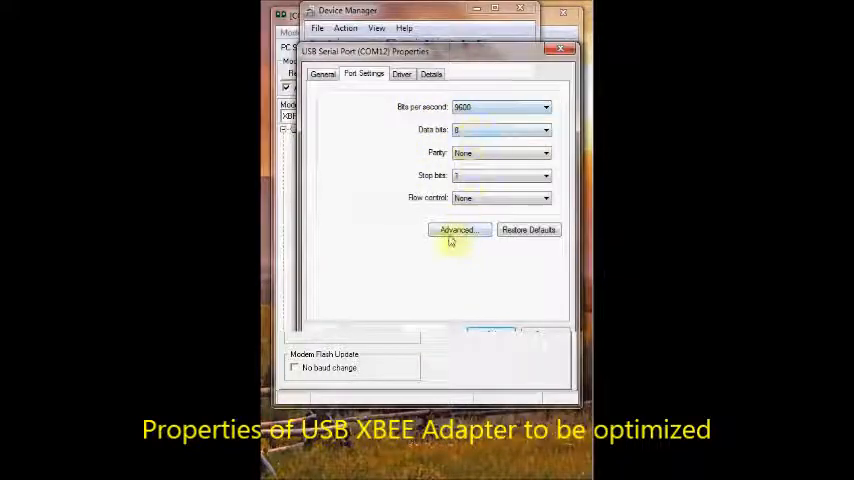
pyautogui.click(458, 229)
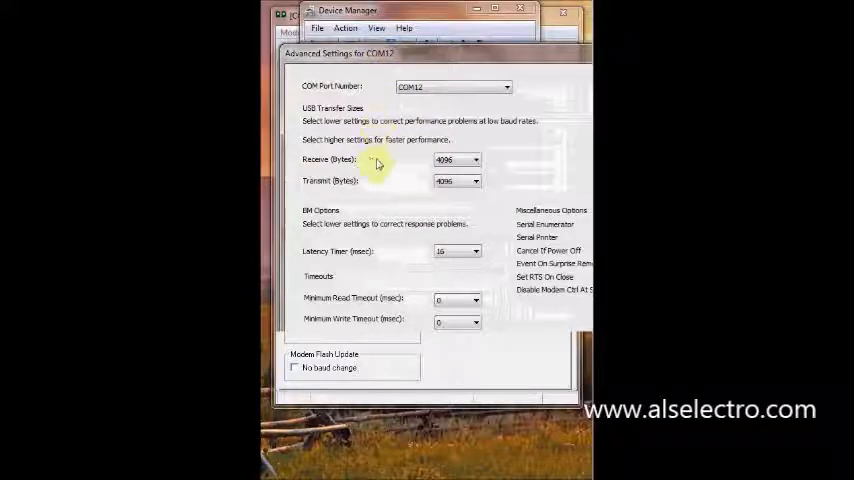
pyautogui.moveTo(403, 175)
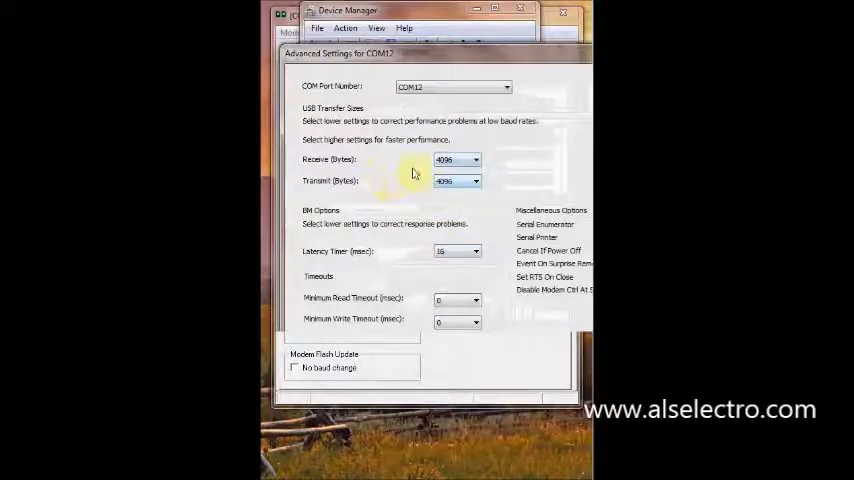
pyautogui.moveTo(378, 192)
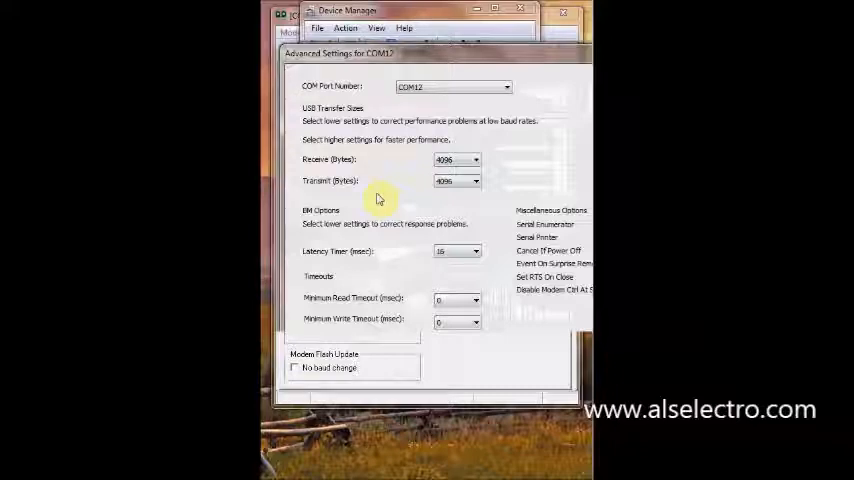
pyautogui.moveTo(463, 255)
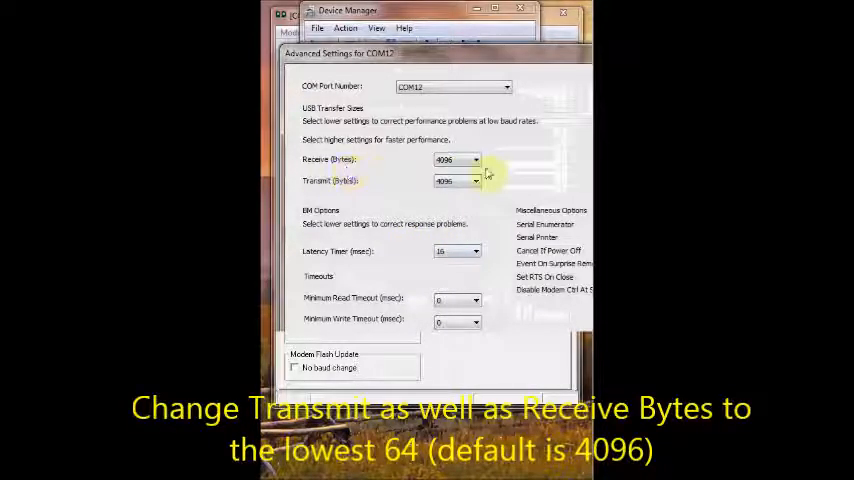
# Step: Set COM12 receive and transmit sizes to 64 bytes and latency timer to 1 ms
pyautogui.click(476, 159)
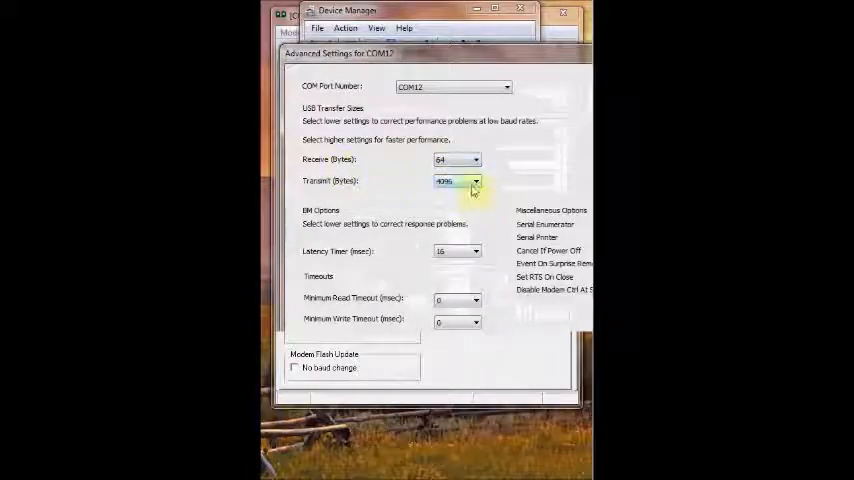
pyautogui.click(476, 181)
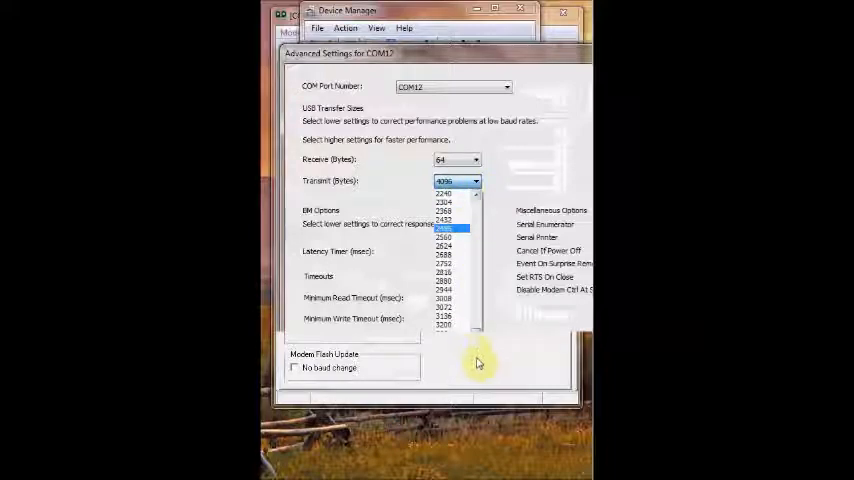
pyautogui.click(444, 190)
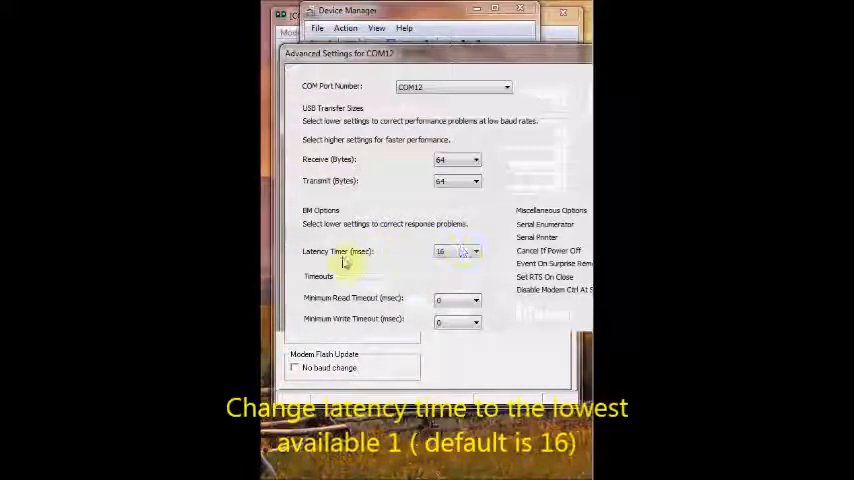
pyautogui.click(476, 251)
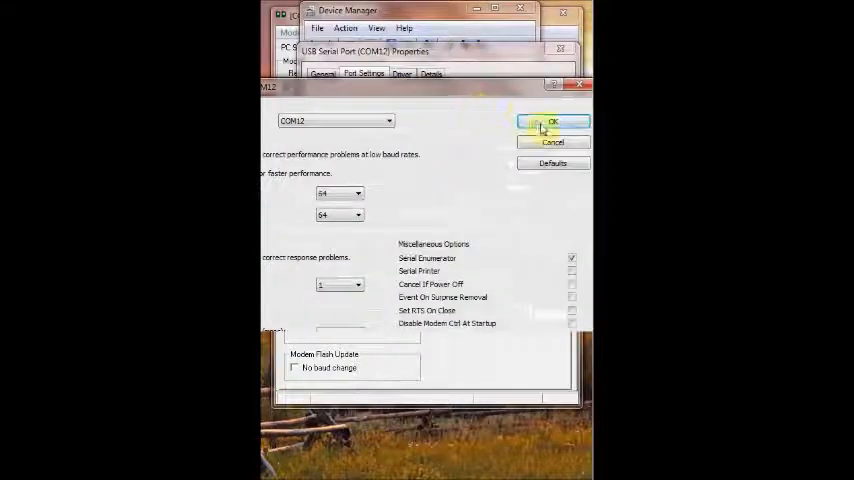
# Step: Confirm the new COM12 advanced settings with OK
pyautogui.click(553, 121)
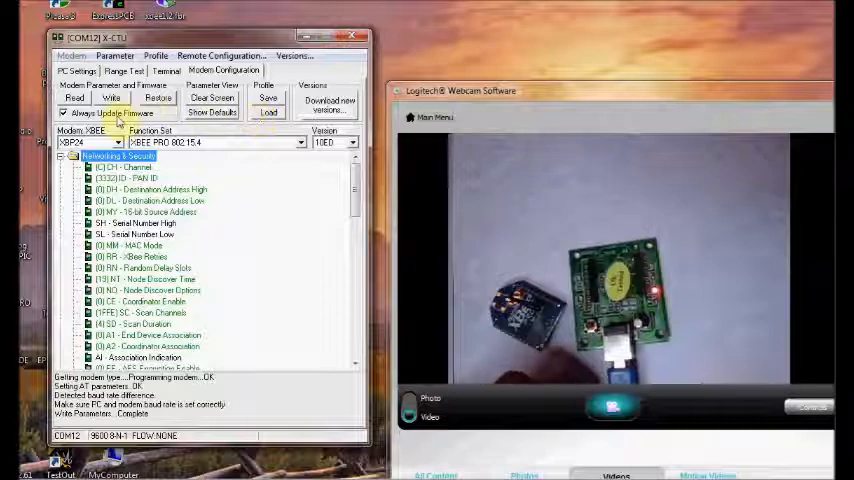
# Step: Start writing firmware and parameters to the XBP24 modem
pyautogui.click(111, 98)
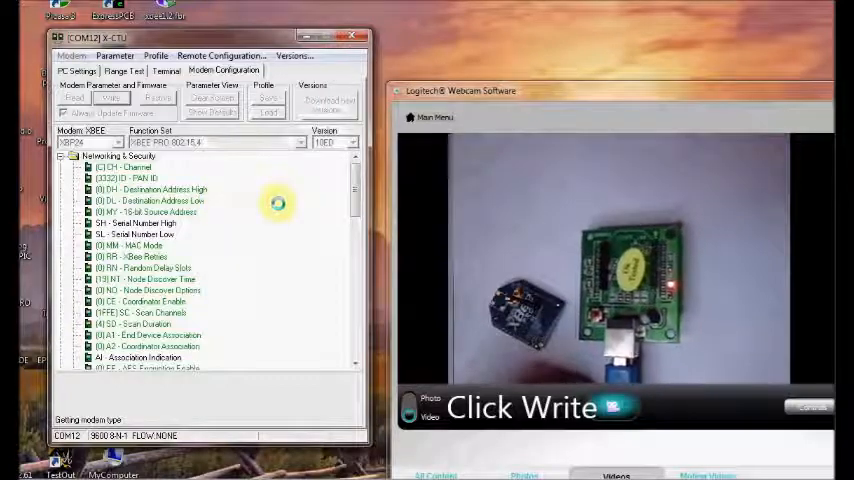
pyautogui.click(113, 101)
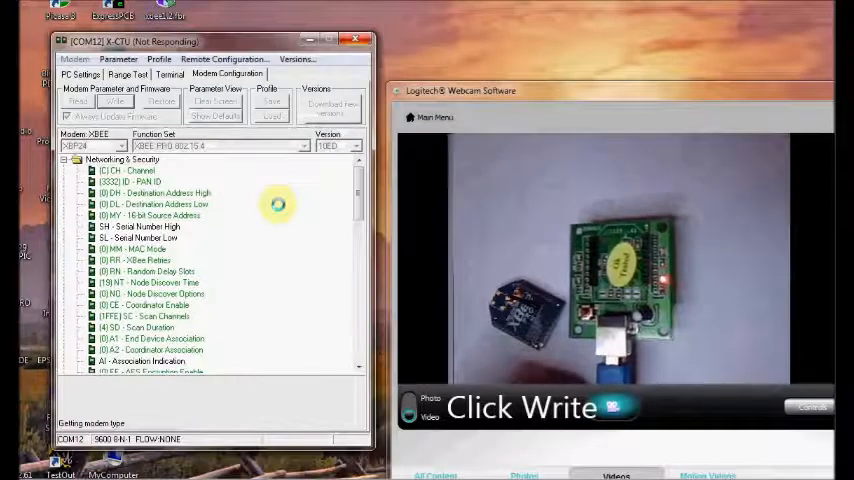
pyautogui.click(115, 100)
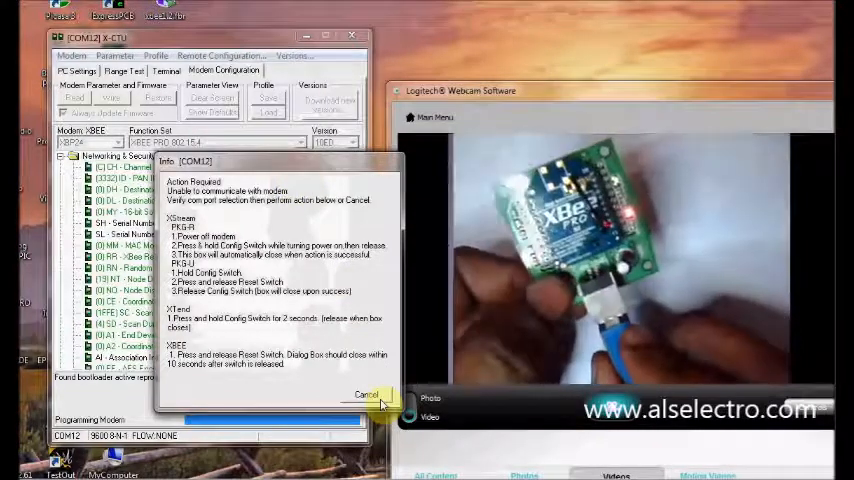
# Step: Dismiss the reset-switch prompt so firmware programming completes
pyautogui.click(366, 394)
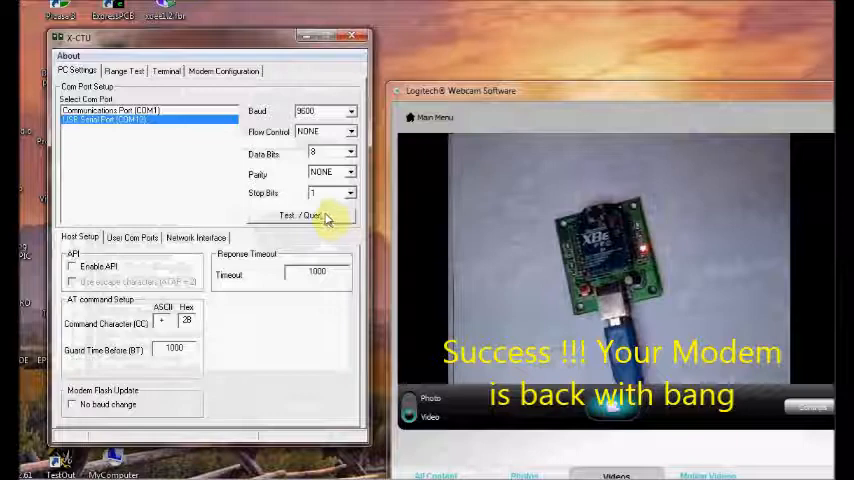
# Step: Query the modem on COM12, confirm communication OK with XBP24 firmware 10ED, and close the report
pyautogui.click(297, 215)
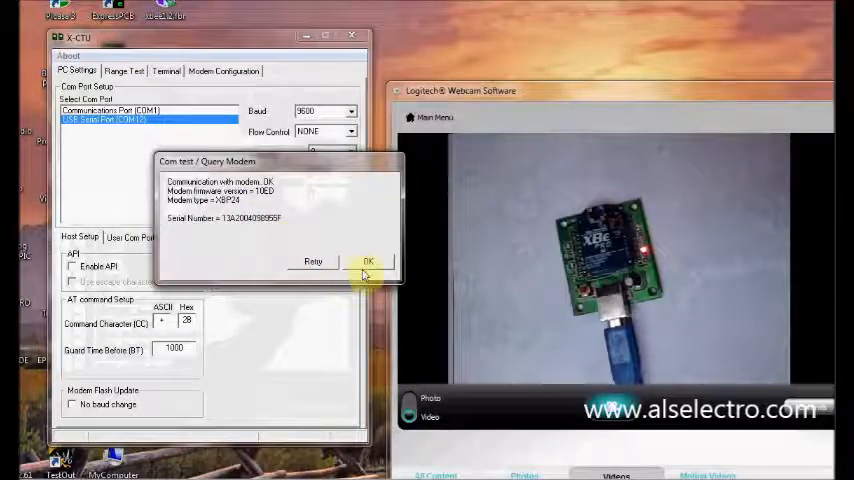
pyautogui.click(368, 261)
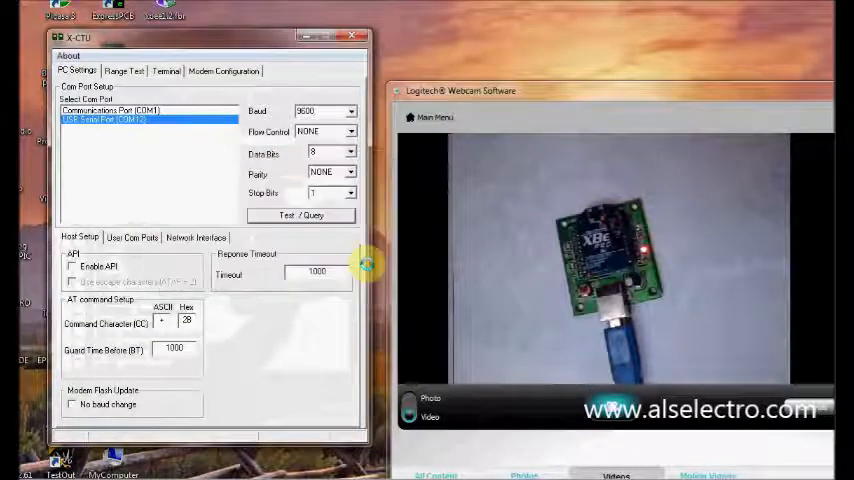